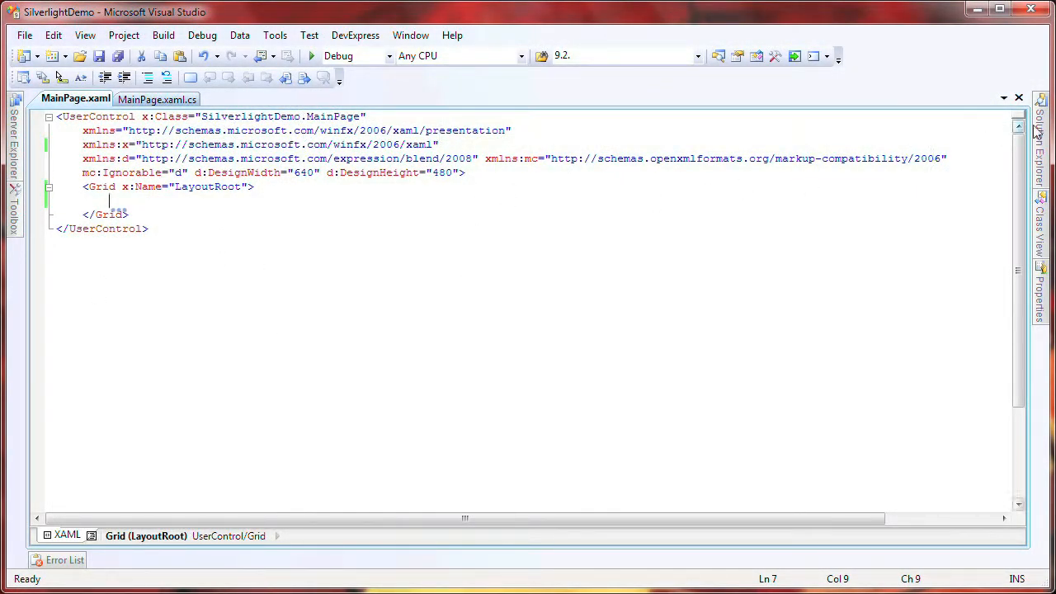
- Reference the DevExpress AgCore, AgData, AgDataGrid and AgEditors assemblies in SilverlightDemo
click(1041, 132)
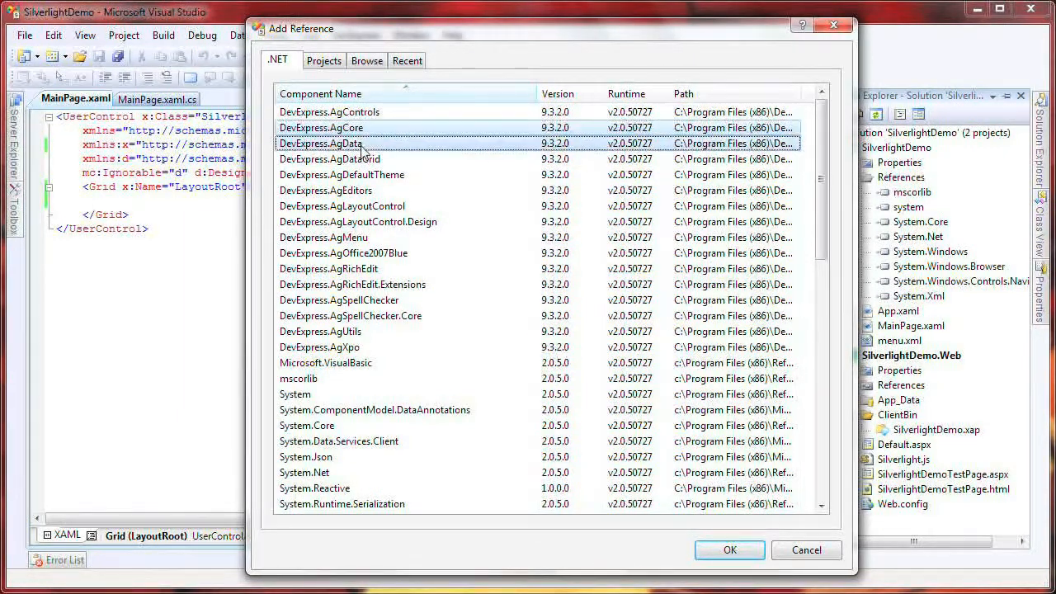
click(330, 158)
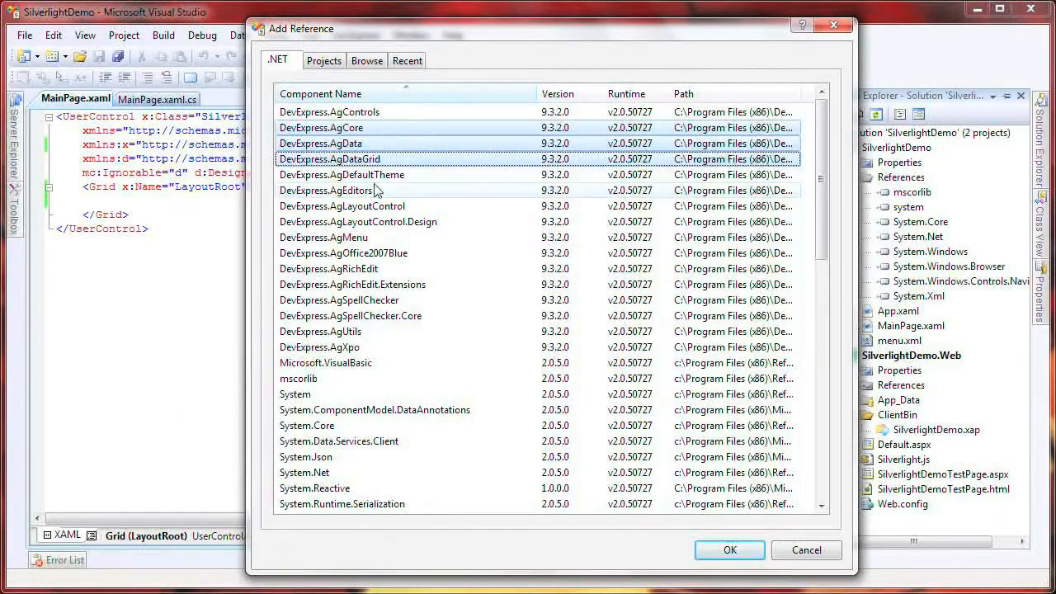
click(325, 190)
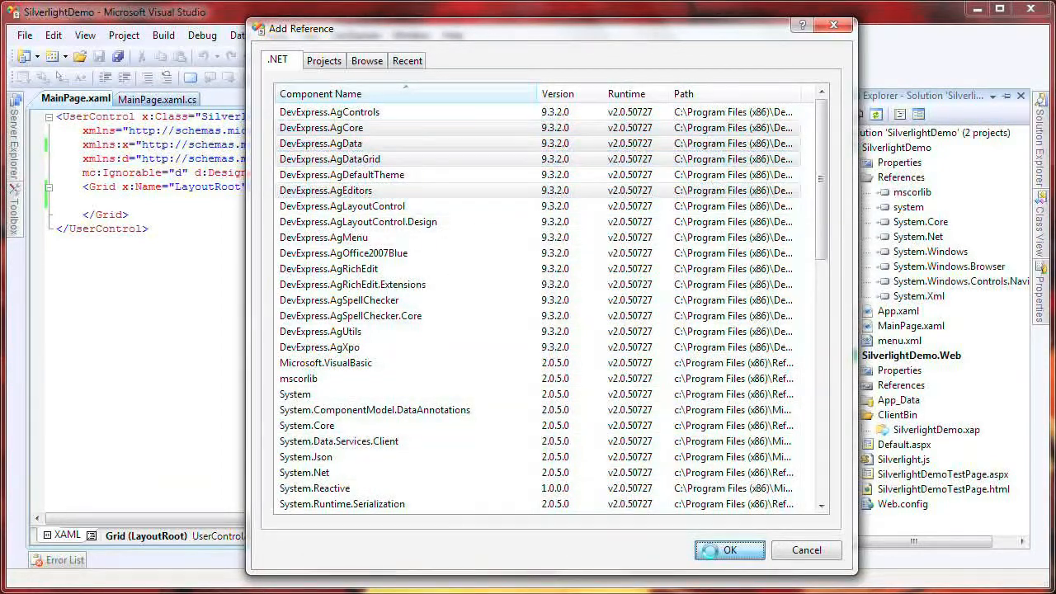
click(730, 551)
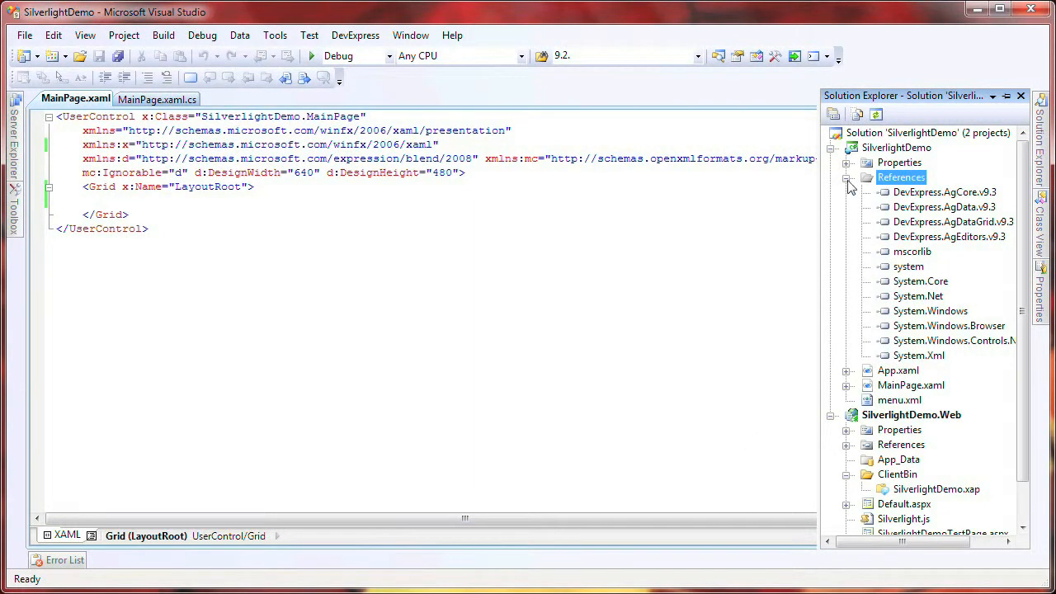
- Add xmlns:dxg and xmlns:dxe DevExpress namespace declarations after xmlns:x in MainPage.xaml
click(1021, 96)
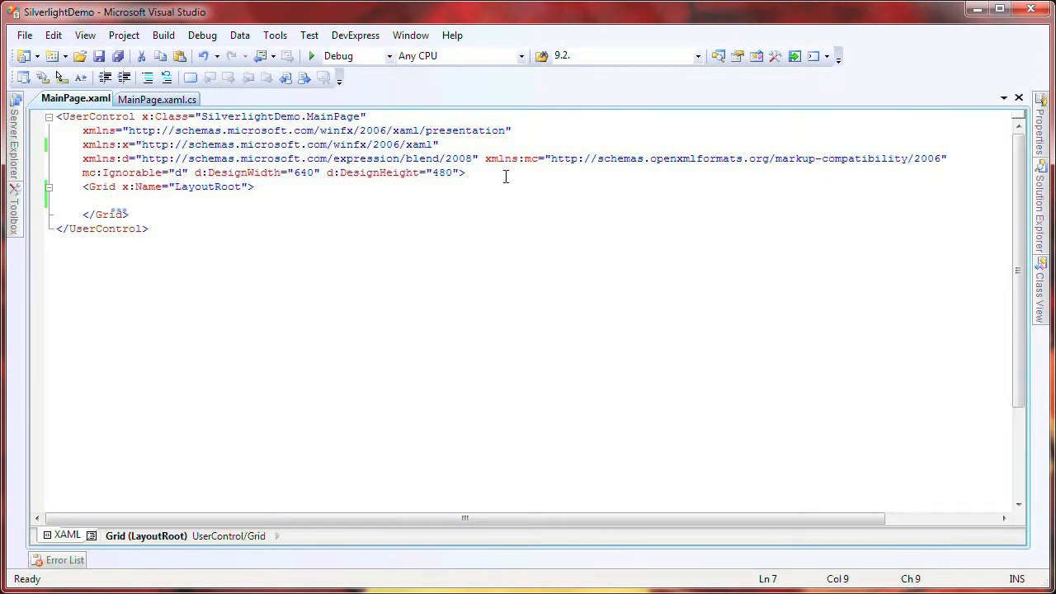
key(Return)
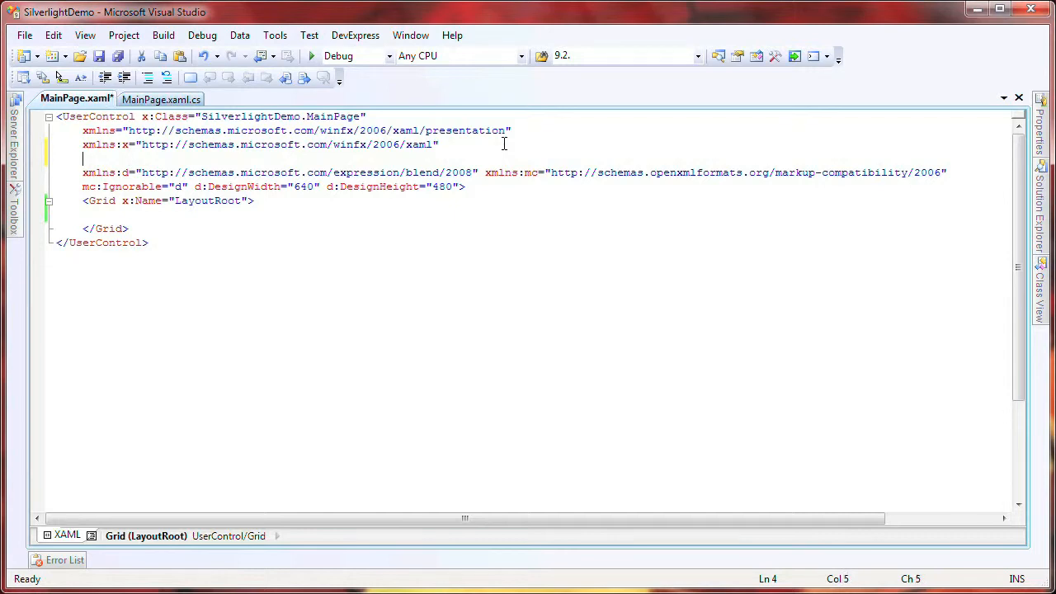
text(xmlns:dxg=")
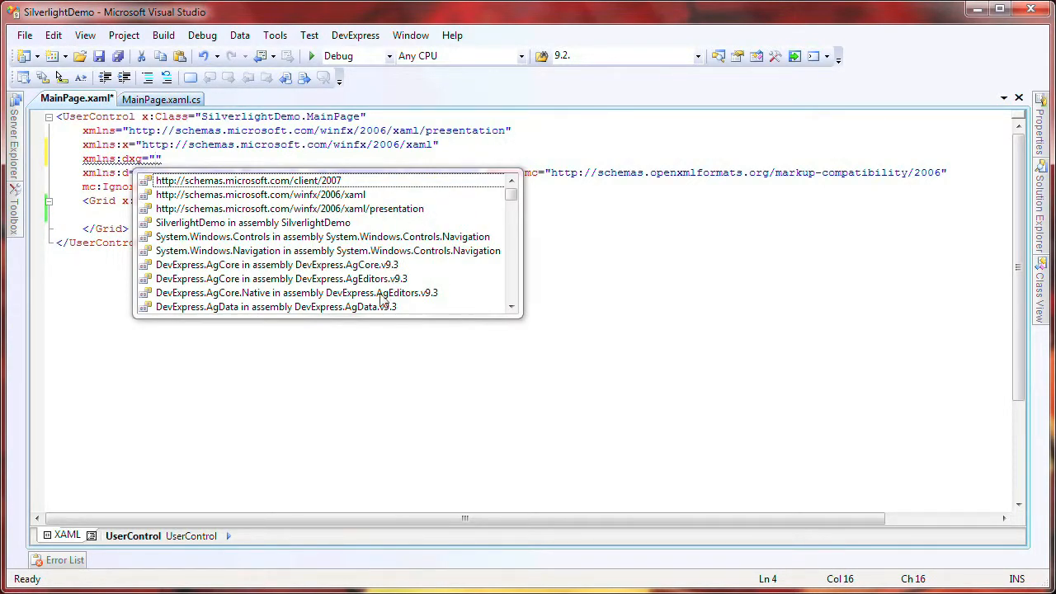
scroll(down, 3)
text(xmlns:dxe="clr-namespace:DevExpress.AgEditors.Settings;assembly=DevExpress.AgEditors.v9.3")
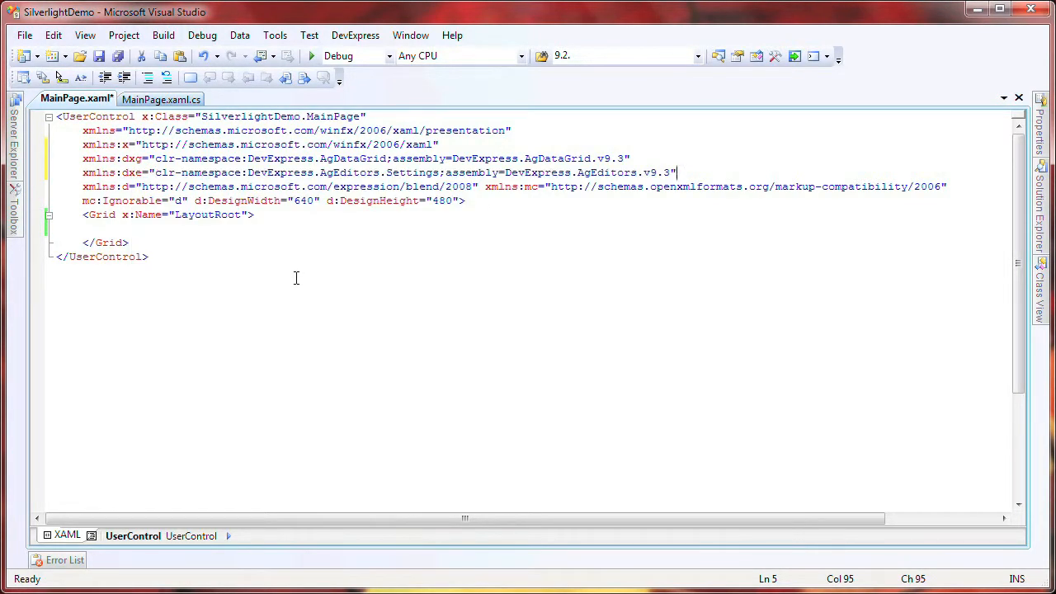
- Insert <dxg:AgDataGrid x:Name="grid"> into LayoutRoot and build the solution
click(111, 228)
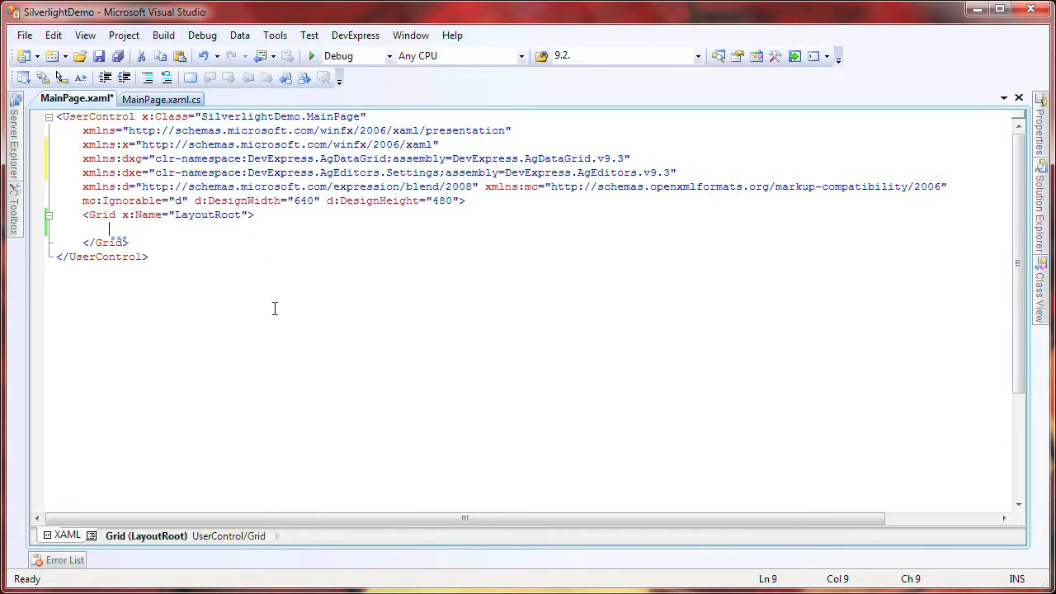
text(<dxg)
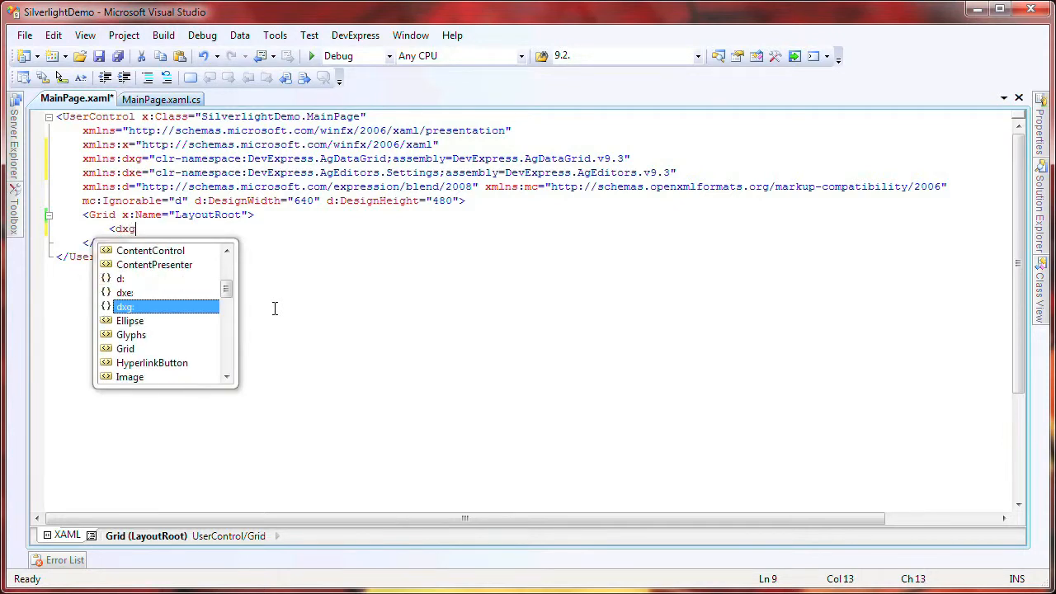
text(:AgDataGrid x)
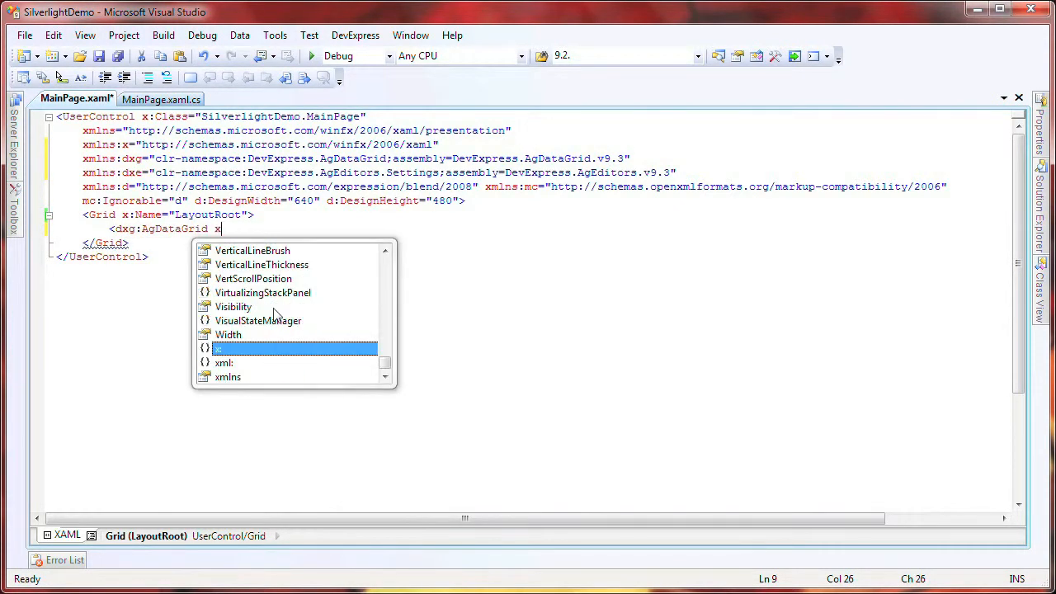
text(:Name="grid">)
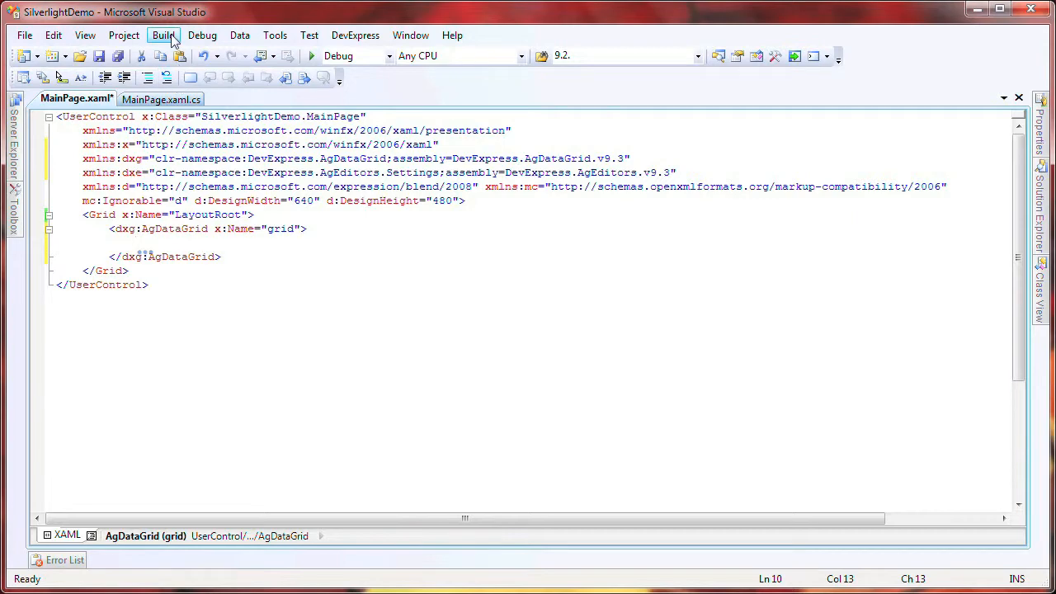
click(163, 35)
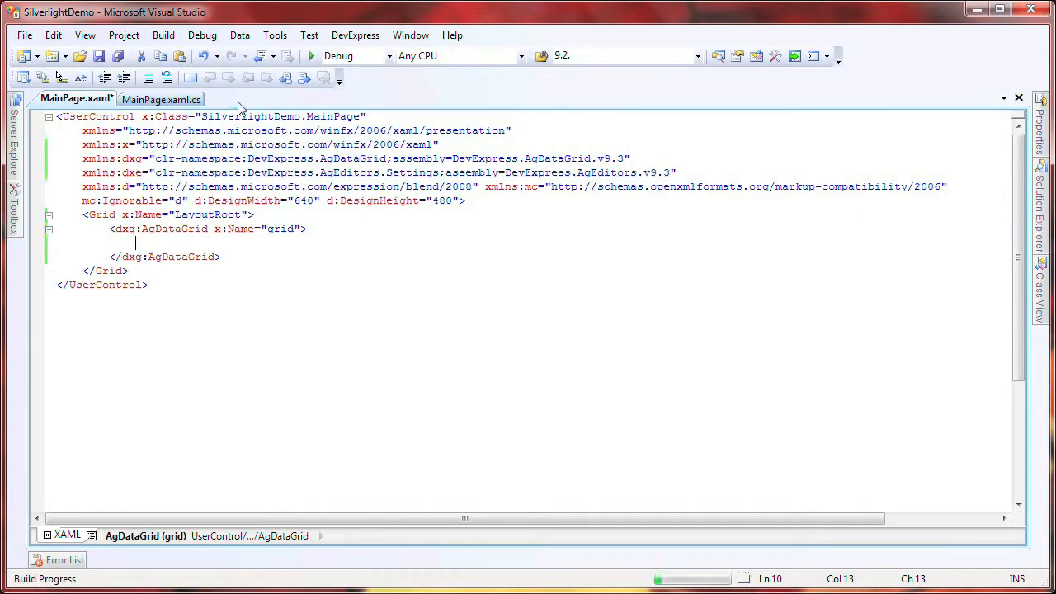
mouse_move(157, 99)
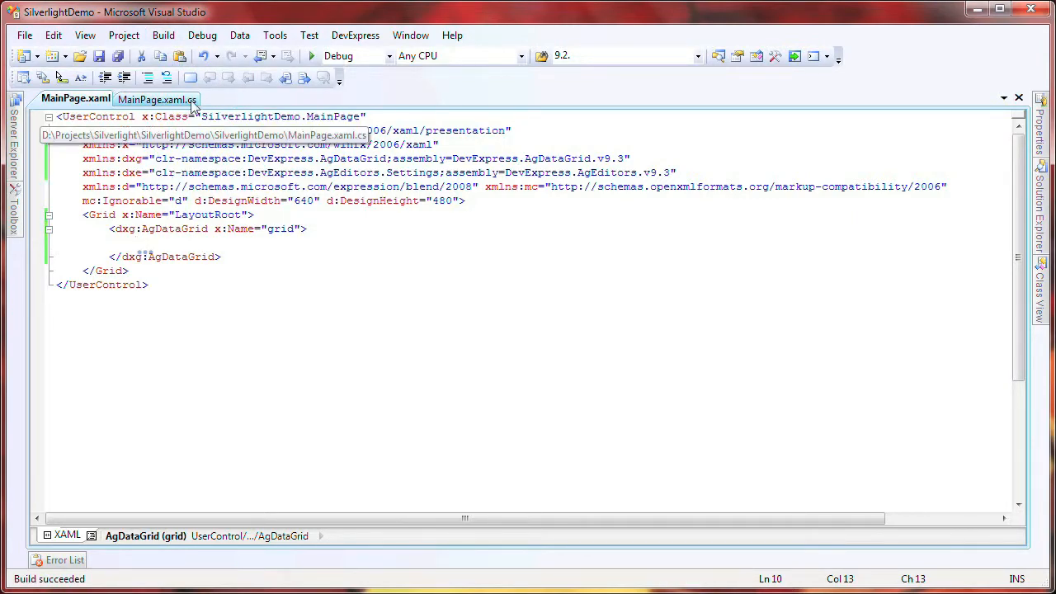
- Add Product and ProductList classes, set grid.DataSource = ProductList.GetData(), and save MainPage.xaml.cs
click(156, 99)
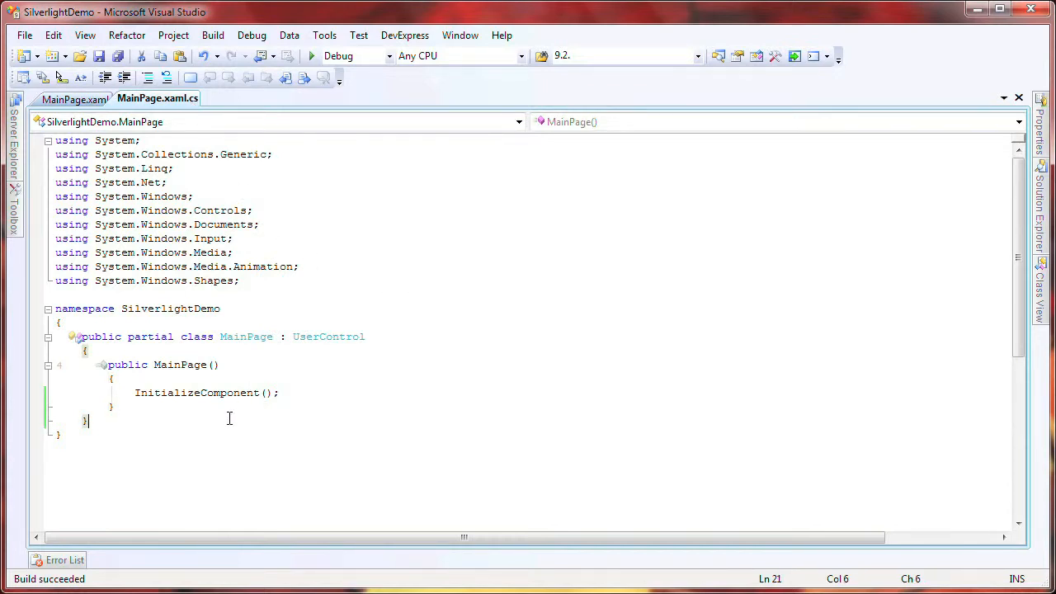
key(enter)
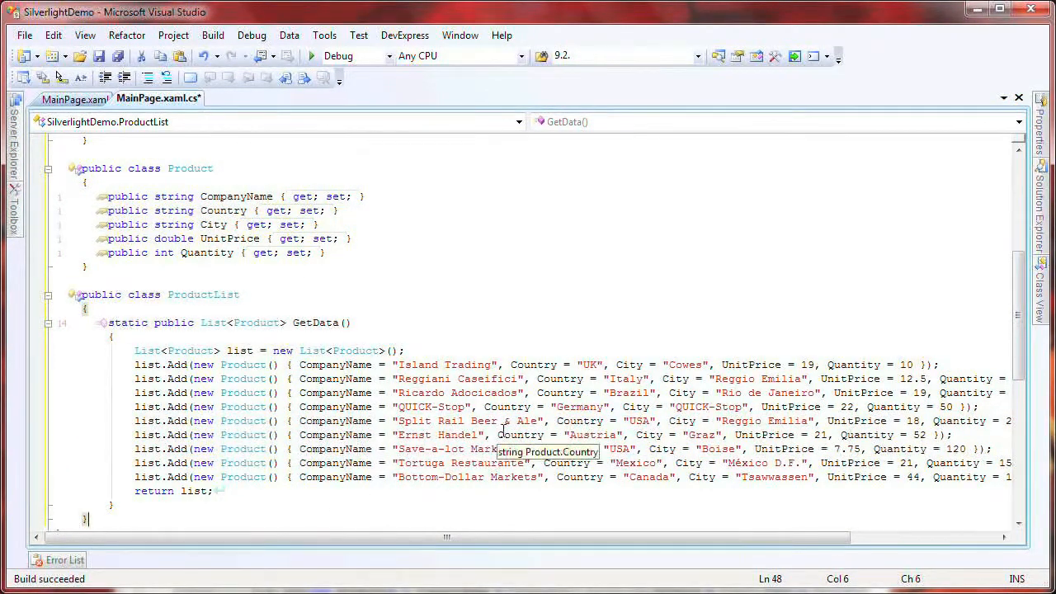
mouse_move(252, 254)
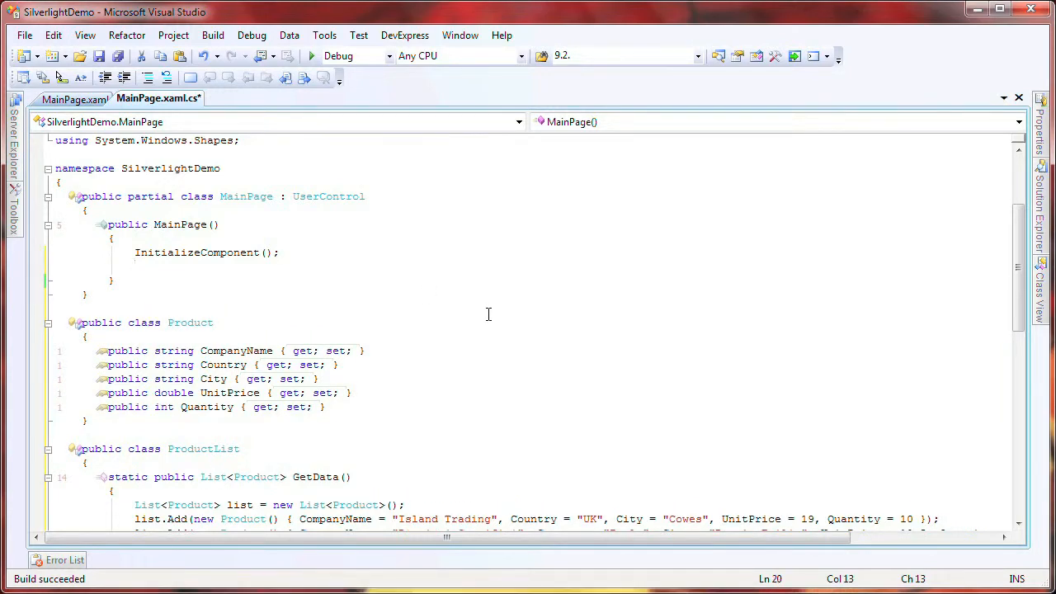
text(grid.)
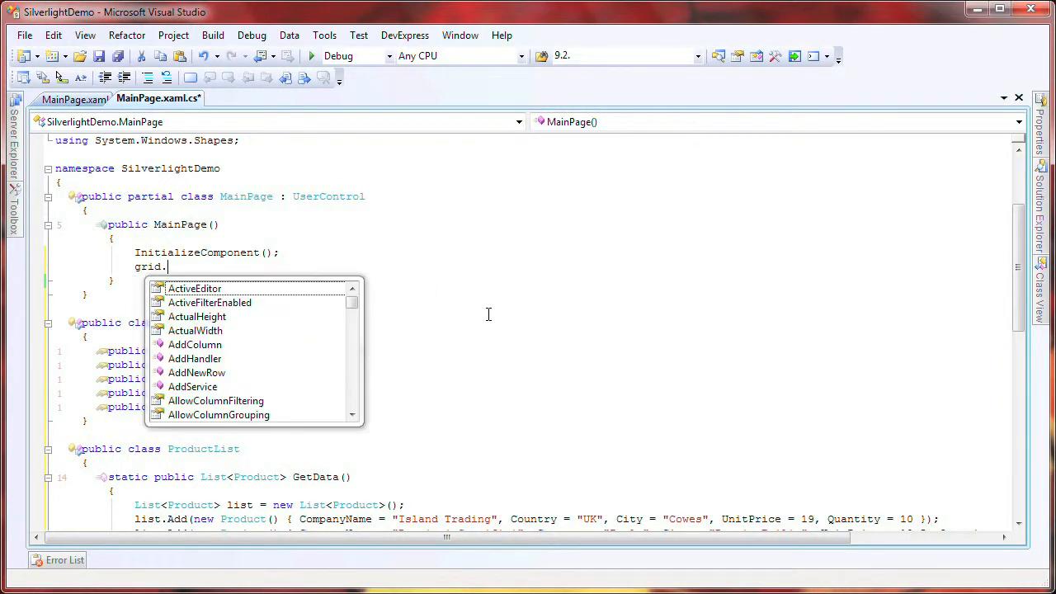
text(DataSource = P)
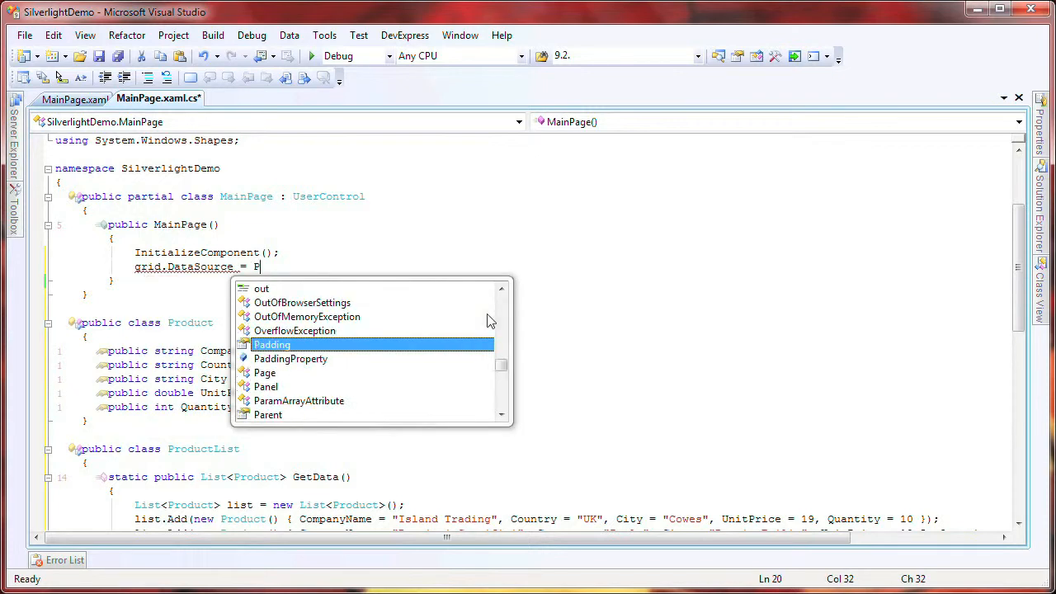
text(roductList.GetData();)
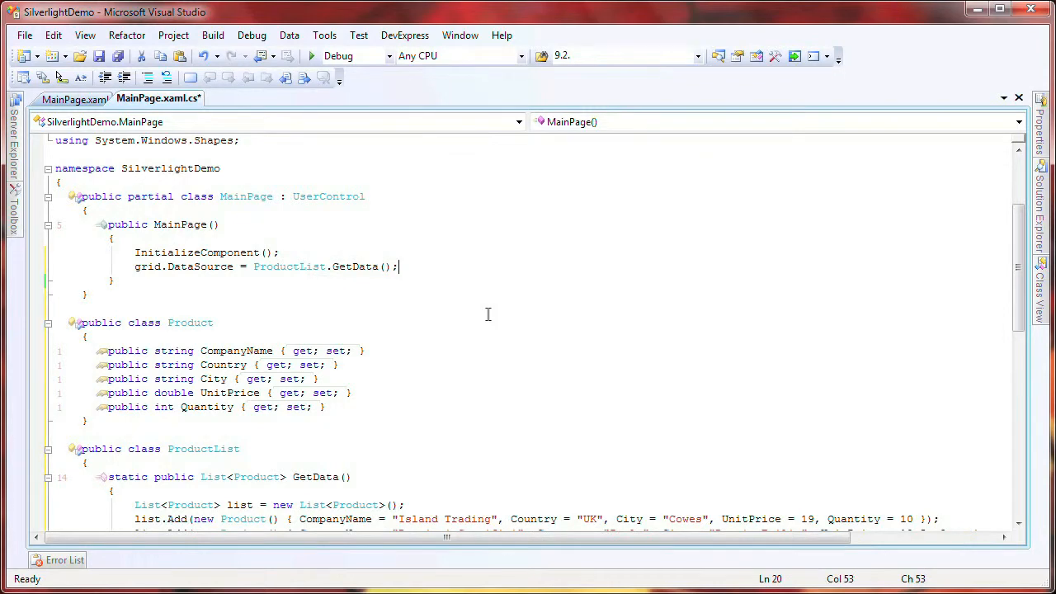
key(ctrl+s)
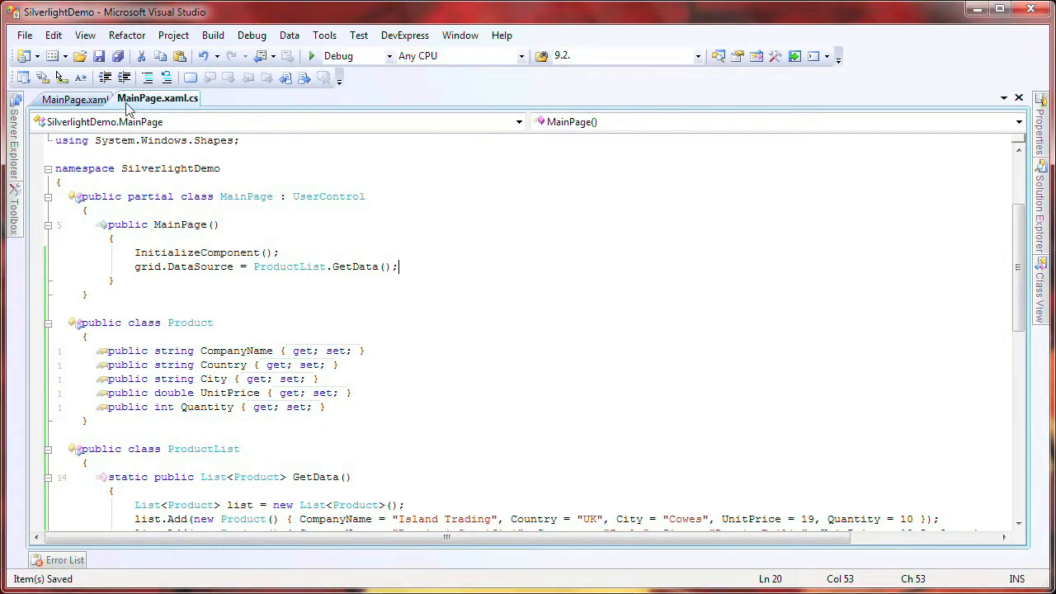
- Set ShowTotals="True" and add CompanyName, UnitPrice (c2) and Quantity grid columns
click(74, 98)
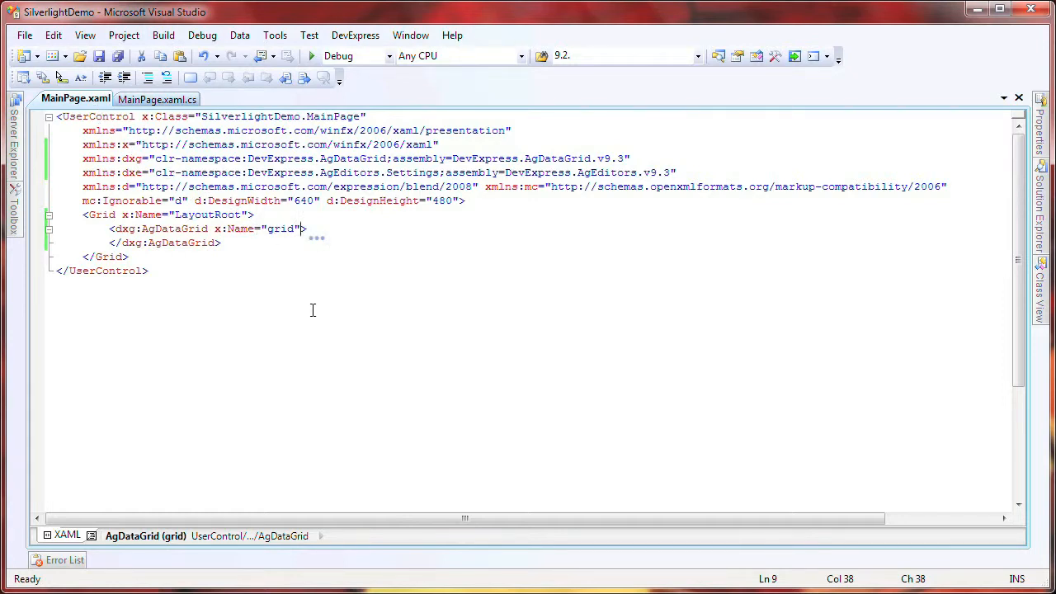
text(ShowTotals="T)
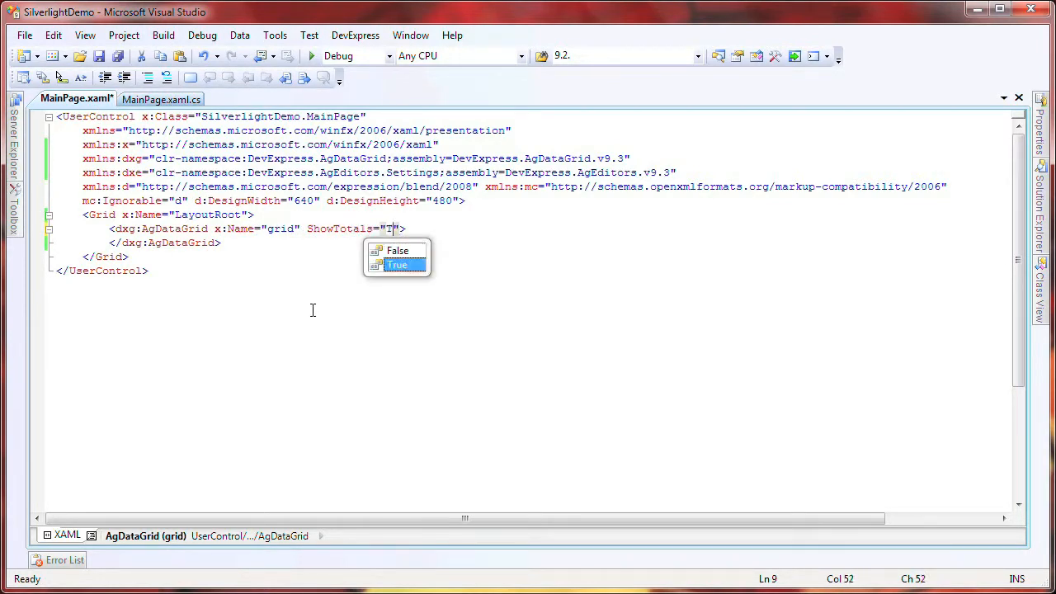
click(397, 264)
text(<)
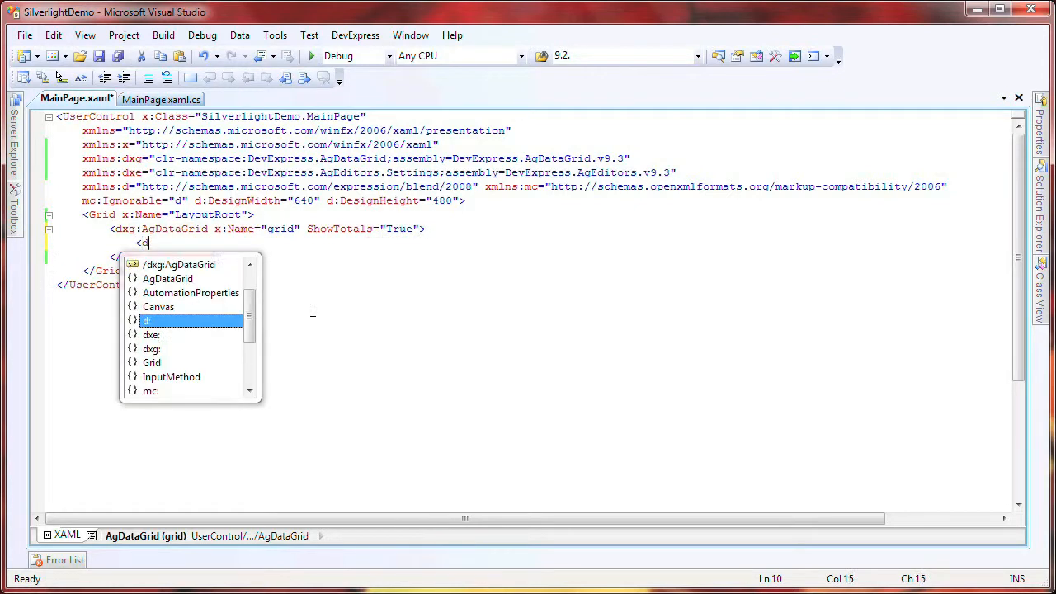
text(dxg:AgDataGrid.Columns>)
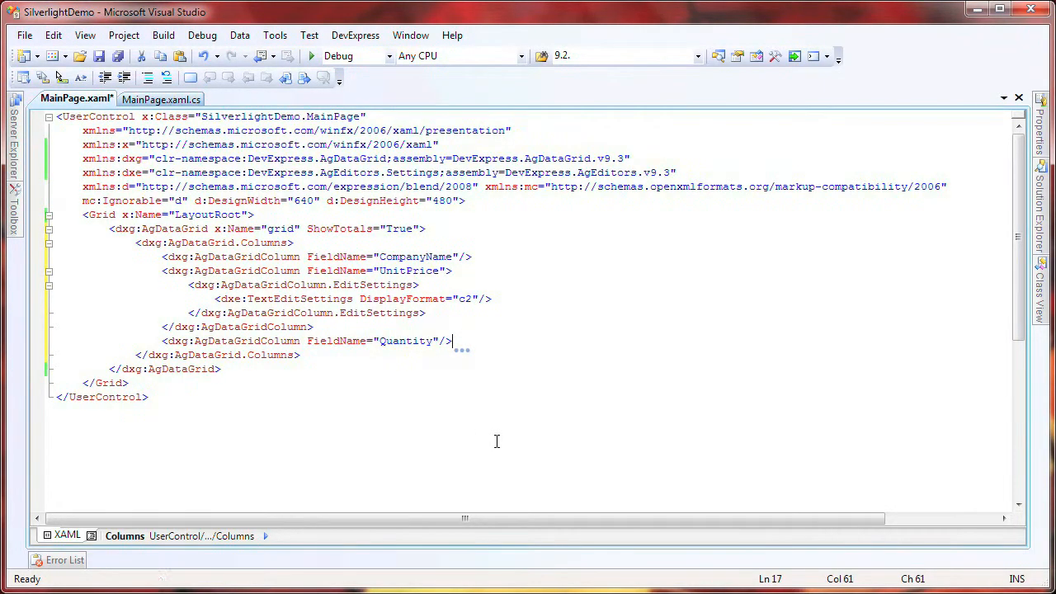
text(<dxg:AgDataGrid.)
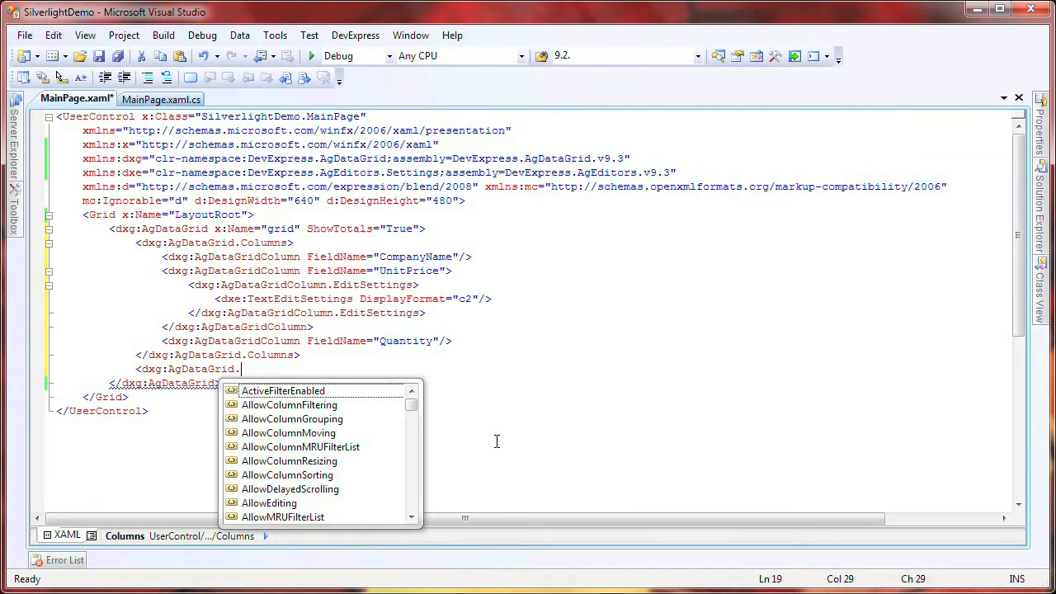
- Add a TotalSummary with Min, Max and Average UnitPrice items in c2 format
text(TotalSummary>)
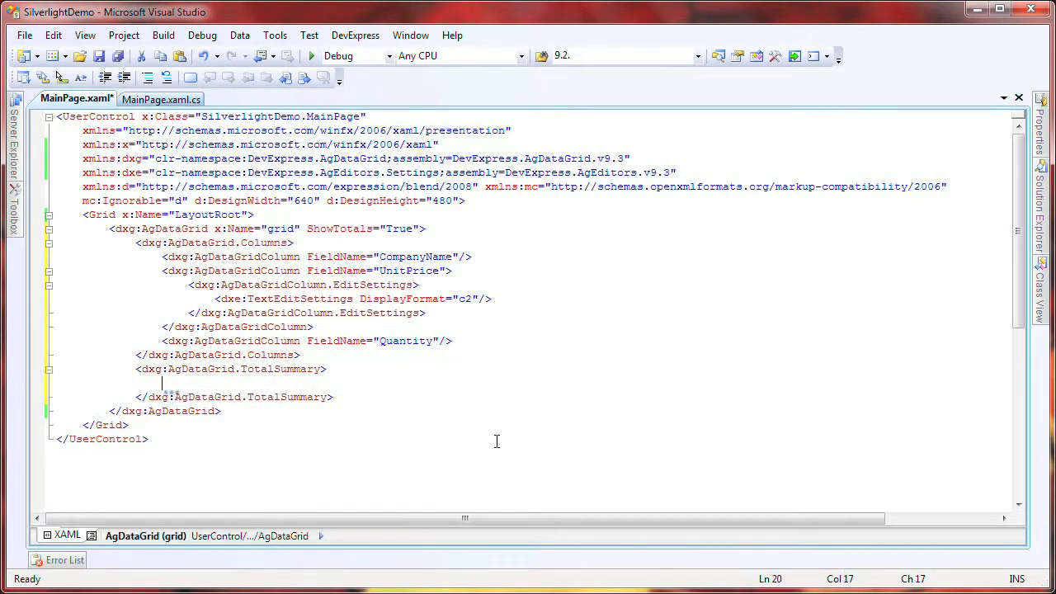
text(<dxg:AgDataGridSummaryItem FieldName=")
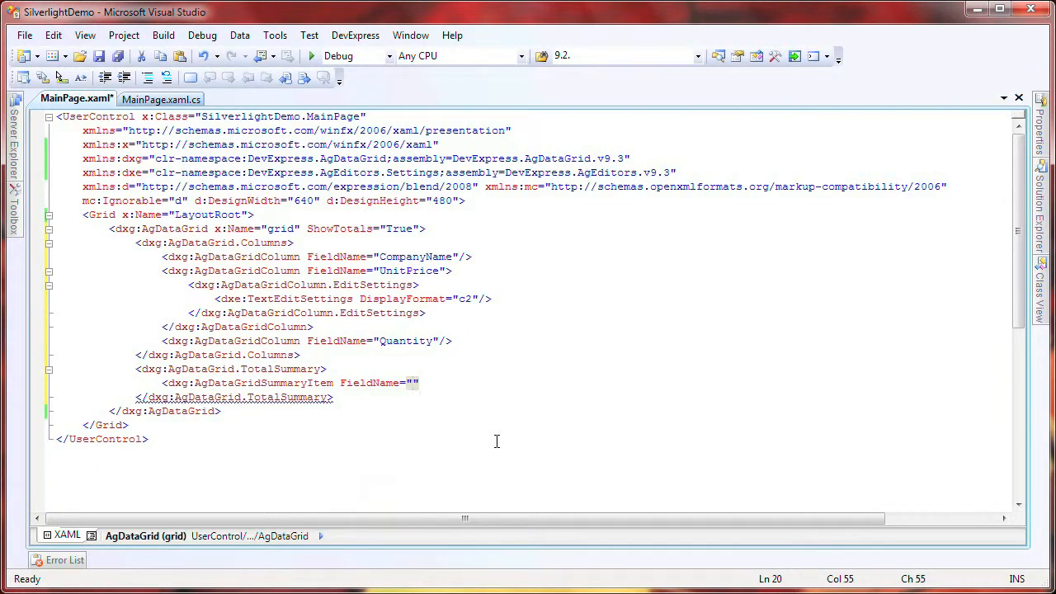
text(UnitPrice)
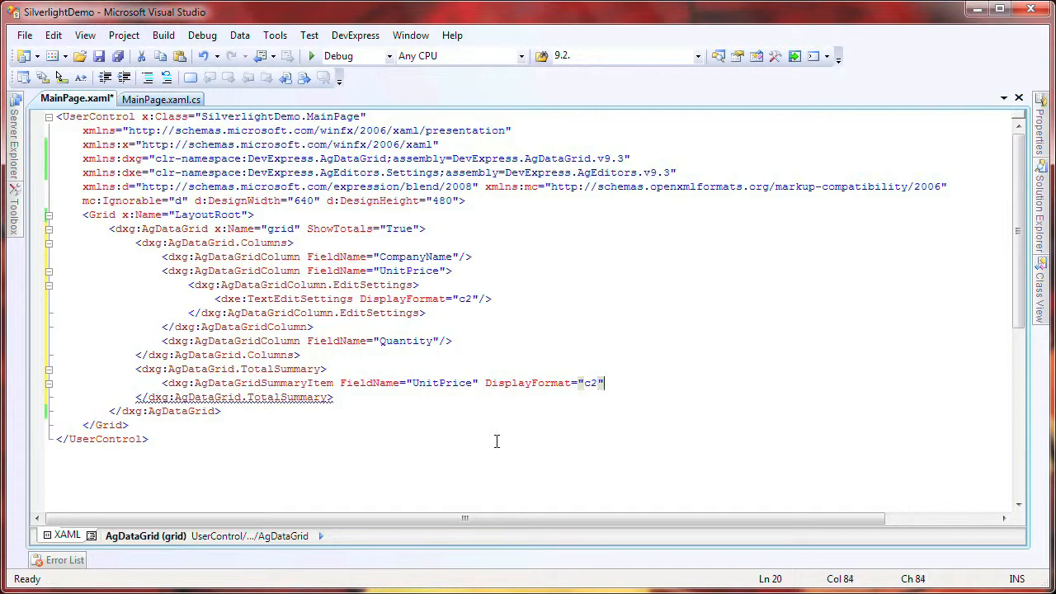
text(SummaryType="M)
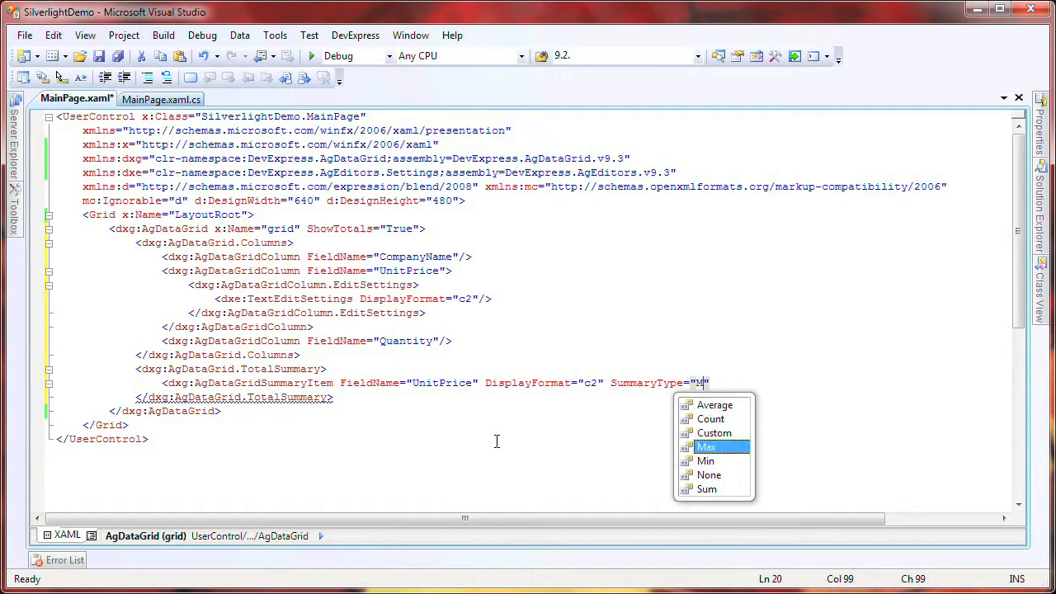
click(705, 460)
text(<dxg:AgDataGridSummaryItem FieldName="UnitPrice" DisplayFormat="c2" SummaryType="" />)
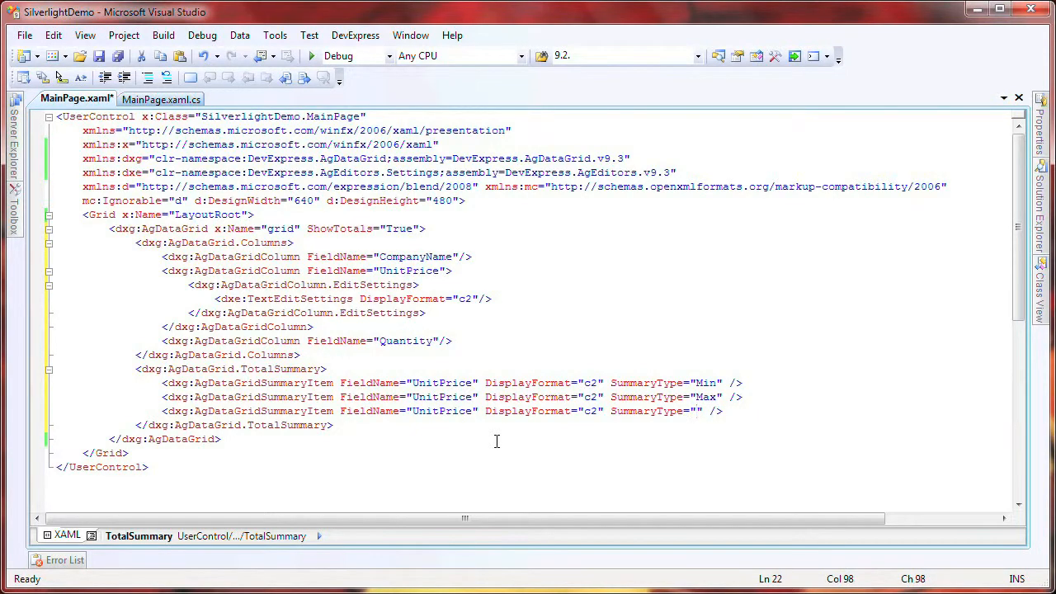
text(Average)
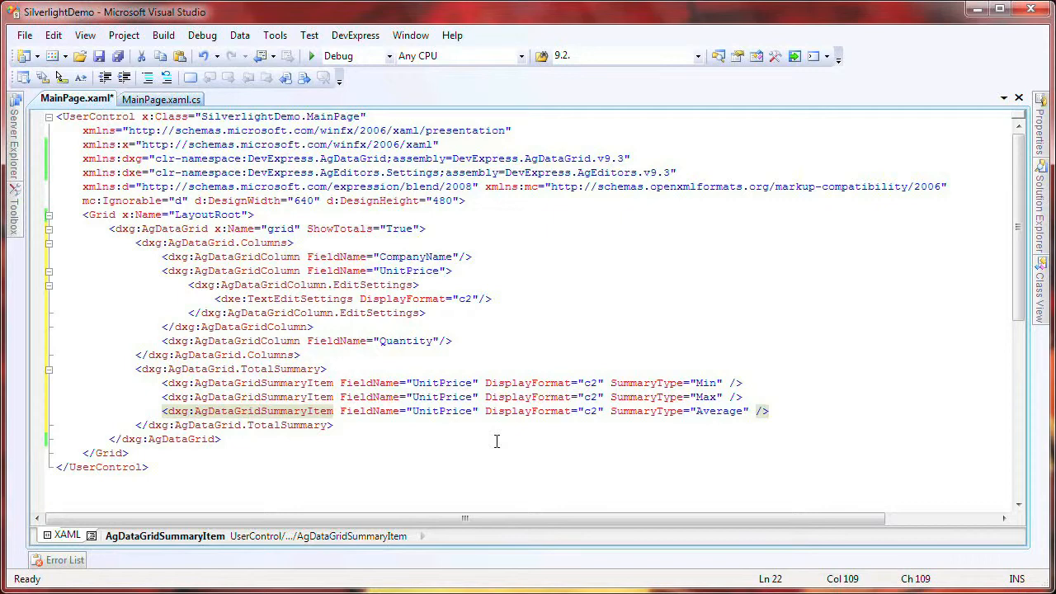
- Add a Count summary item for the CompanyName field
text(<dxg:AgDataGridSummaryItem)
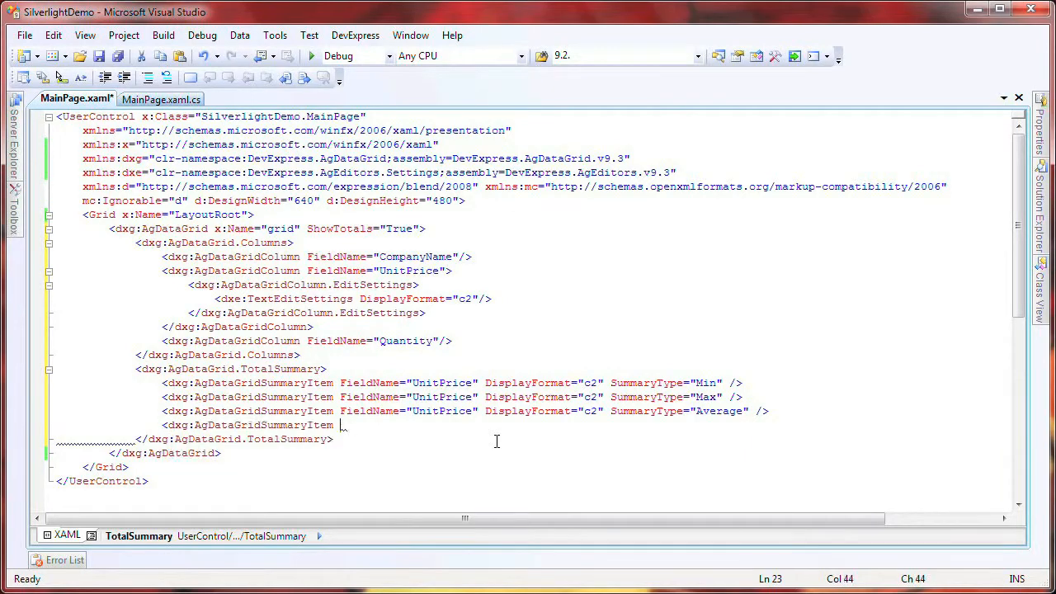
text(FieldName="")
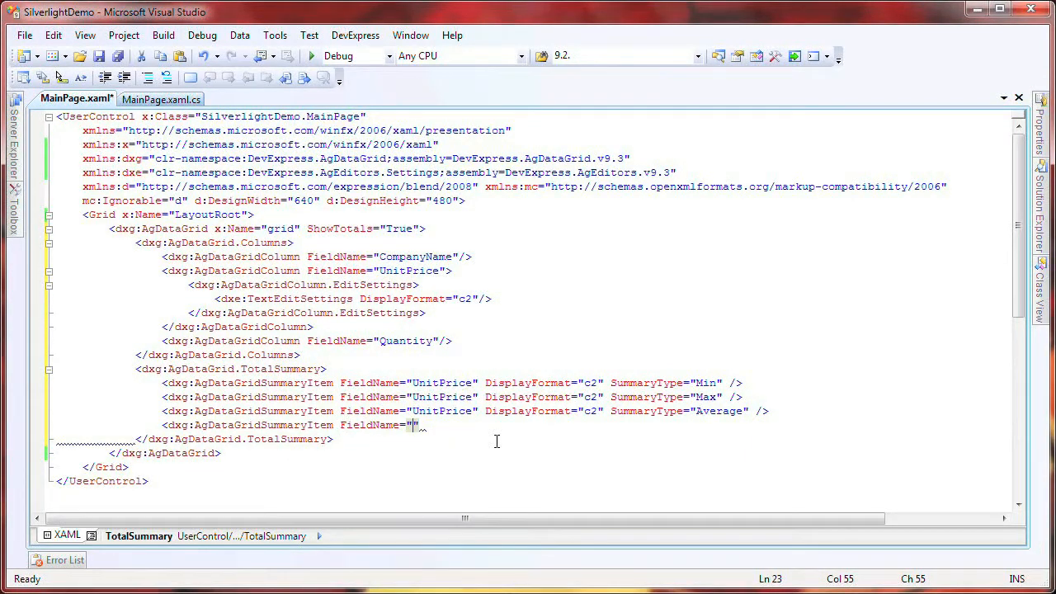
text(CompanyName)
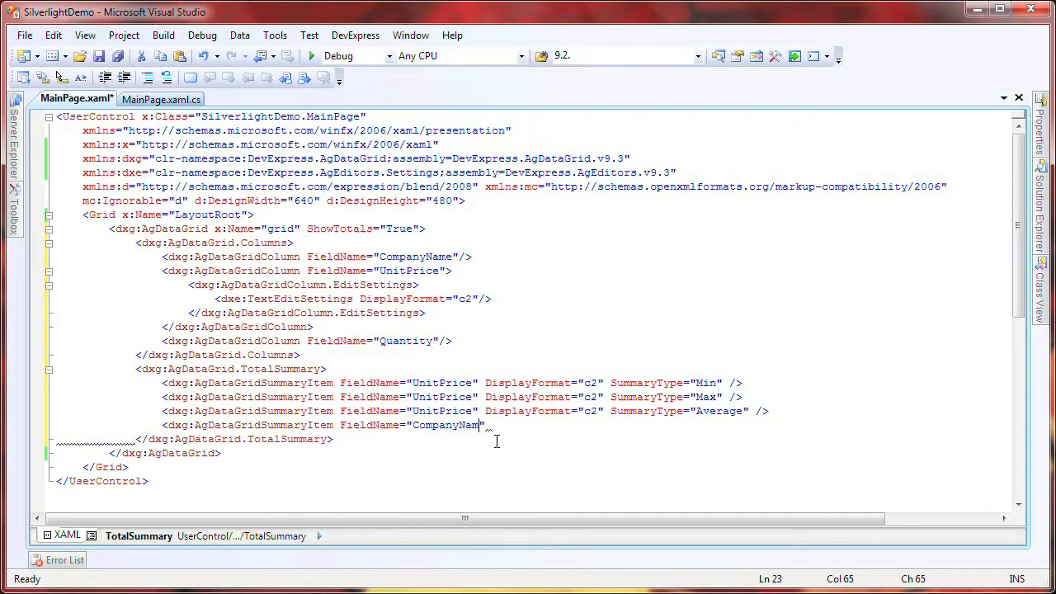
text(SummaryType=")
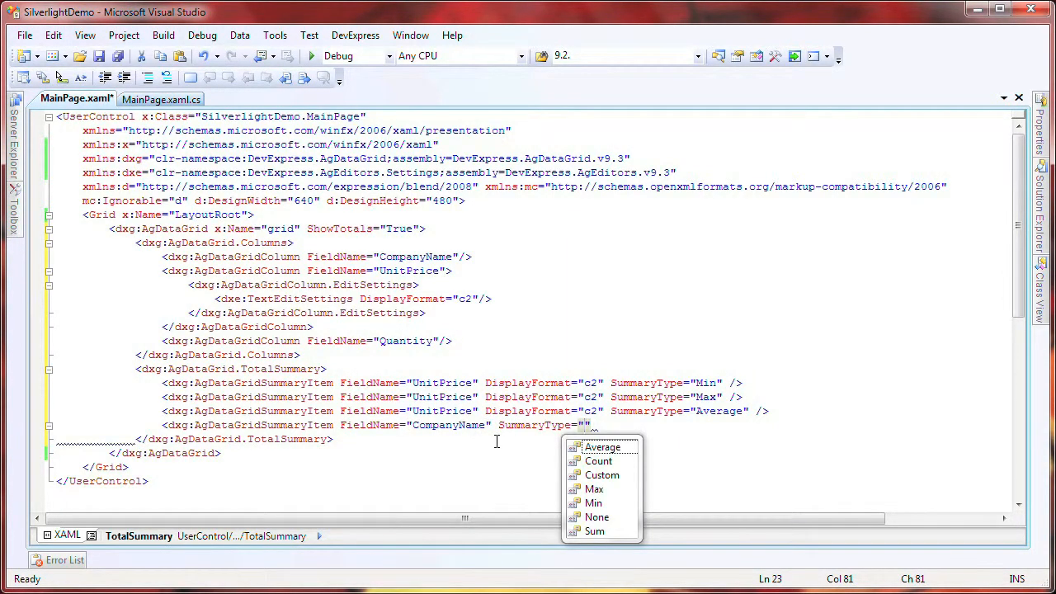
click(598, 460)
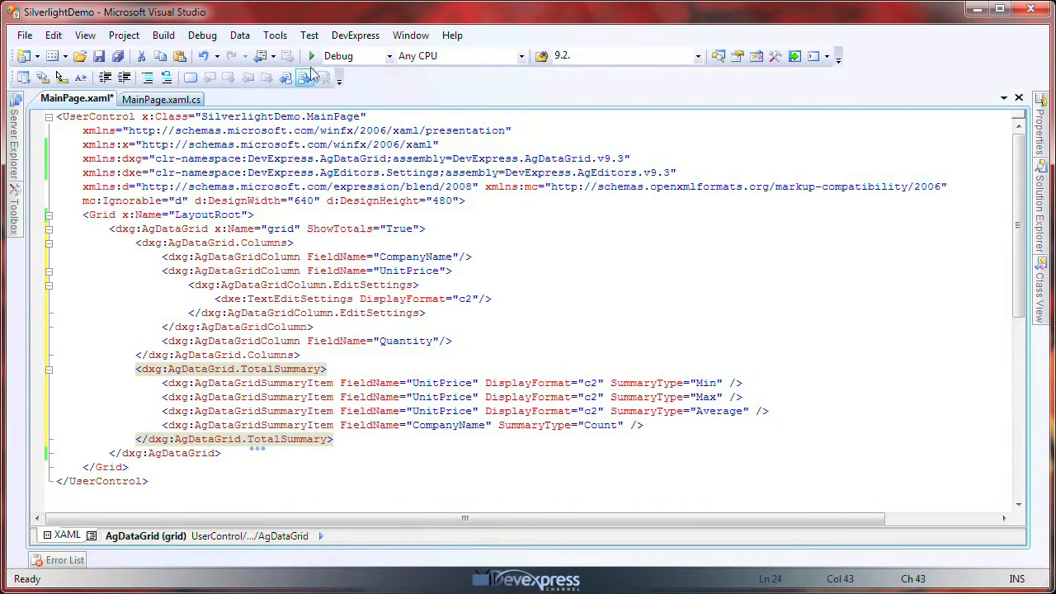
- Run the page and check footer totals: Count 9, Min $7.75, Max $44.00, Average $20.47
click(312, 55)
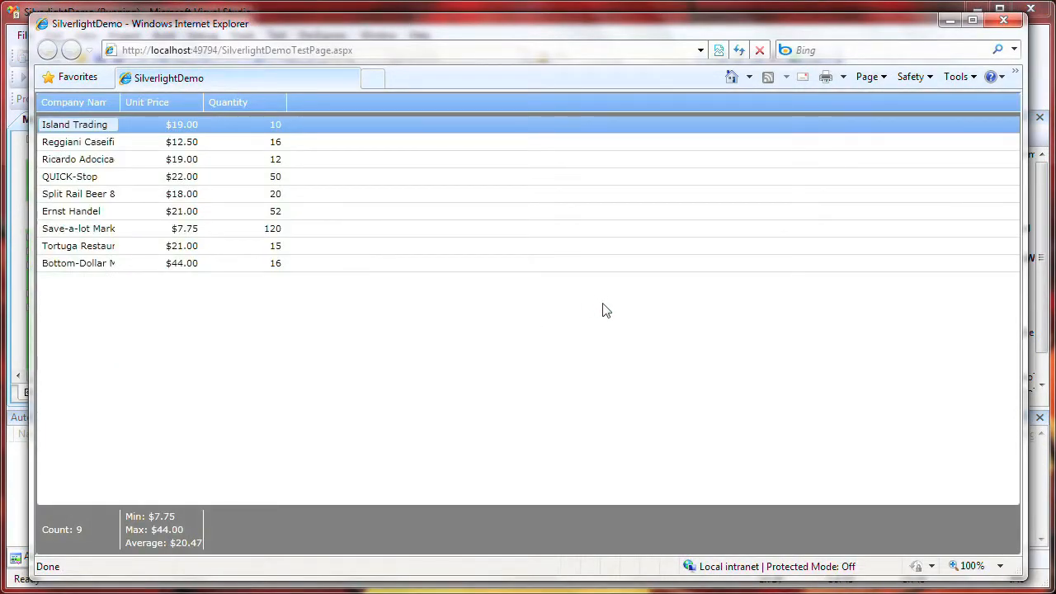
mouse_move(75, 536)
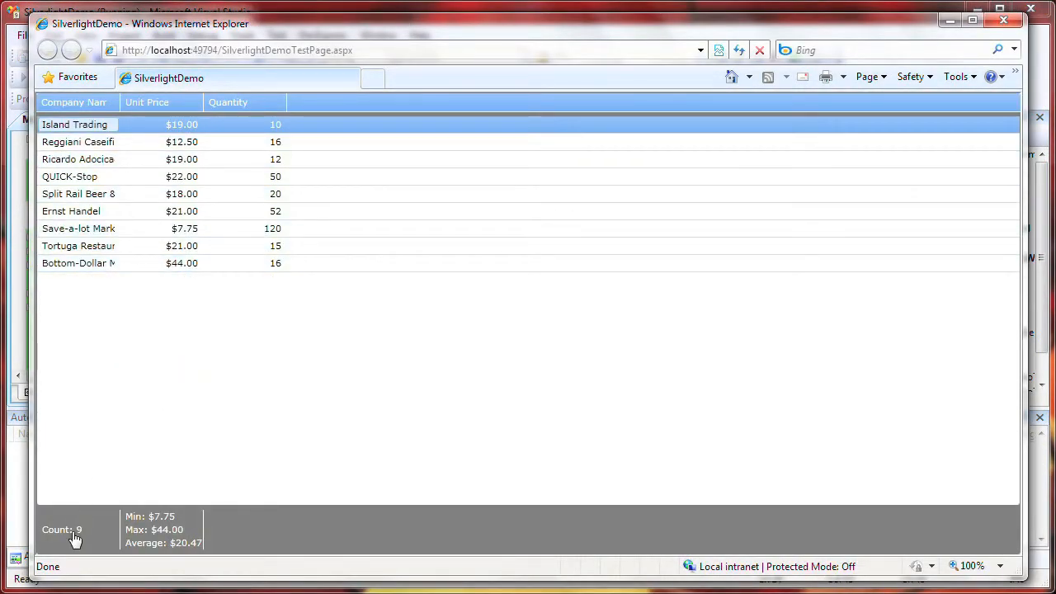
mouse_move(163, 524)
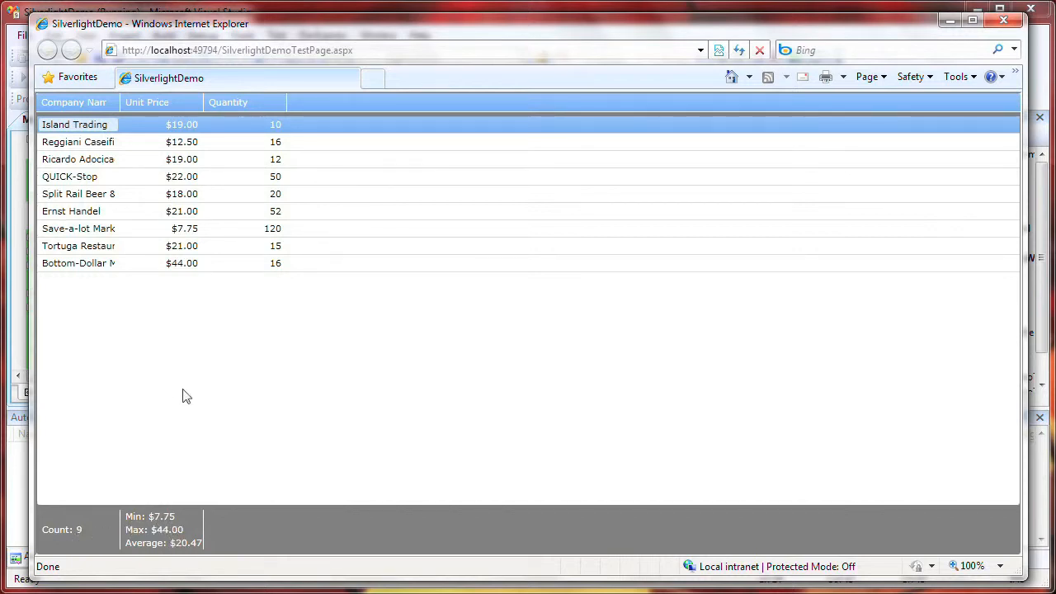
mouse_move(165, 424)
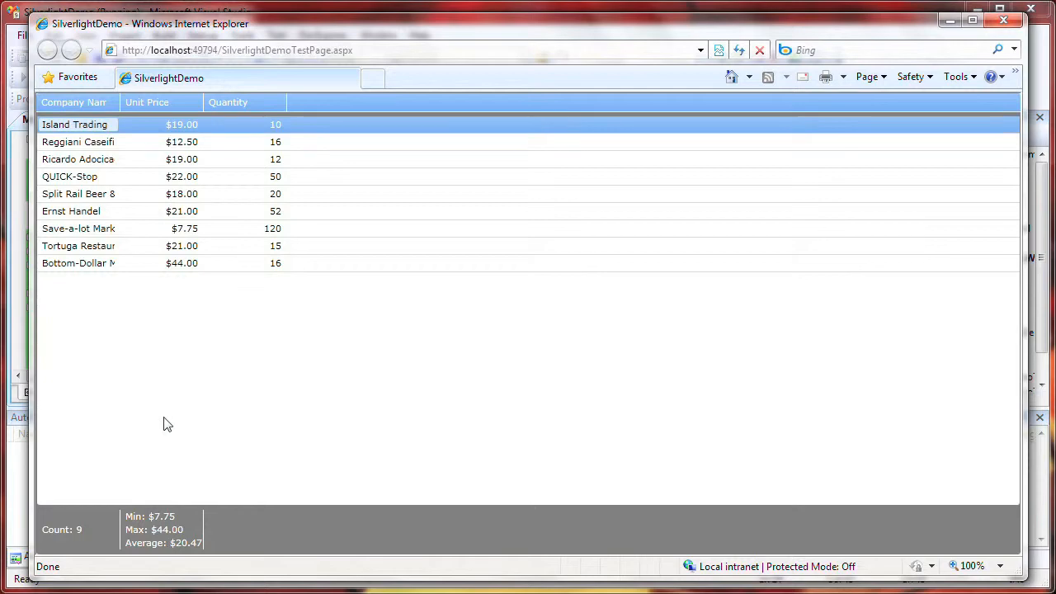